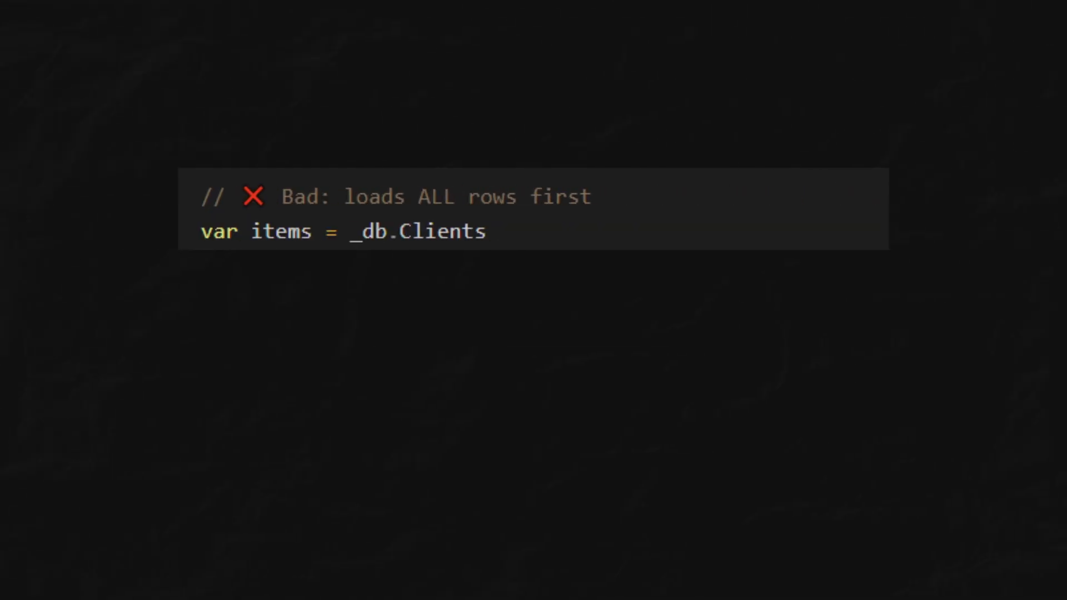
{"action": "type", "text": ".ToList()                // everything is loaded here"}
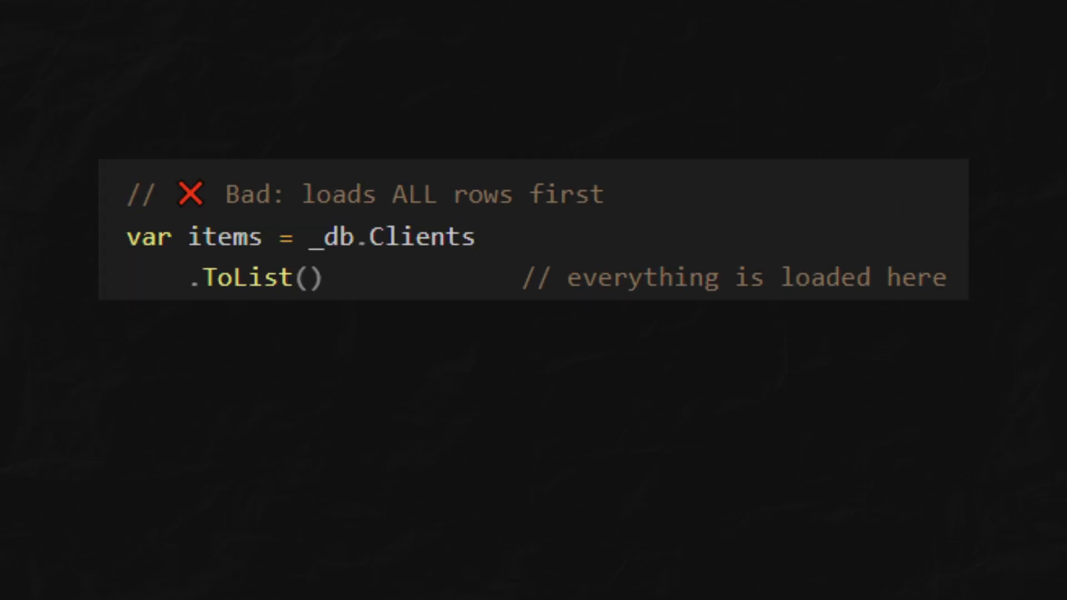